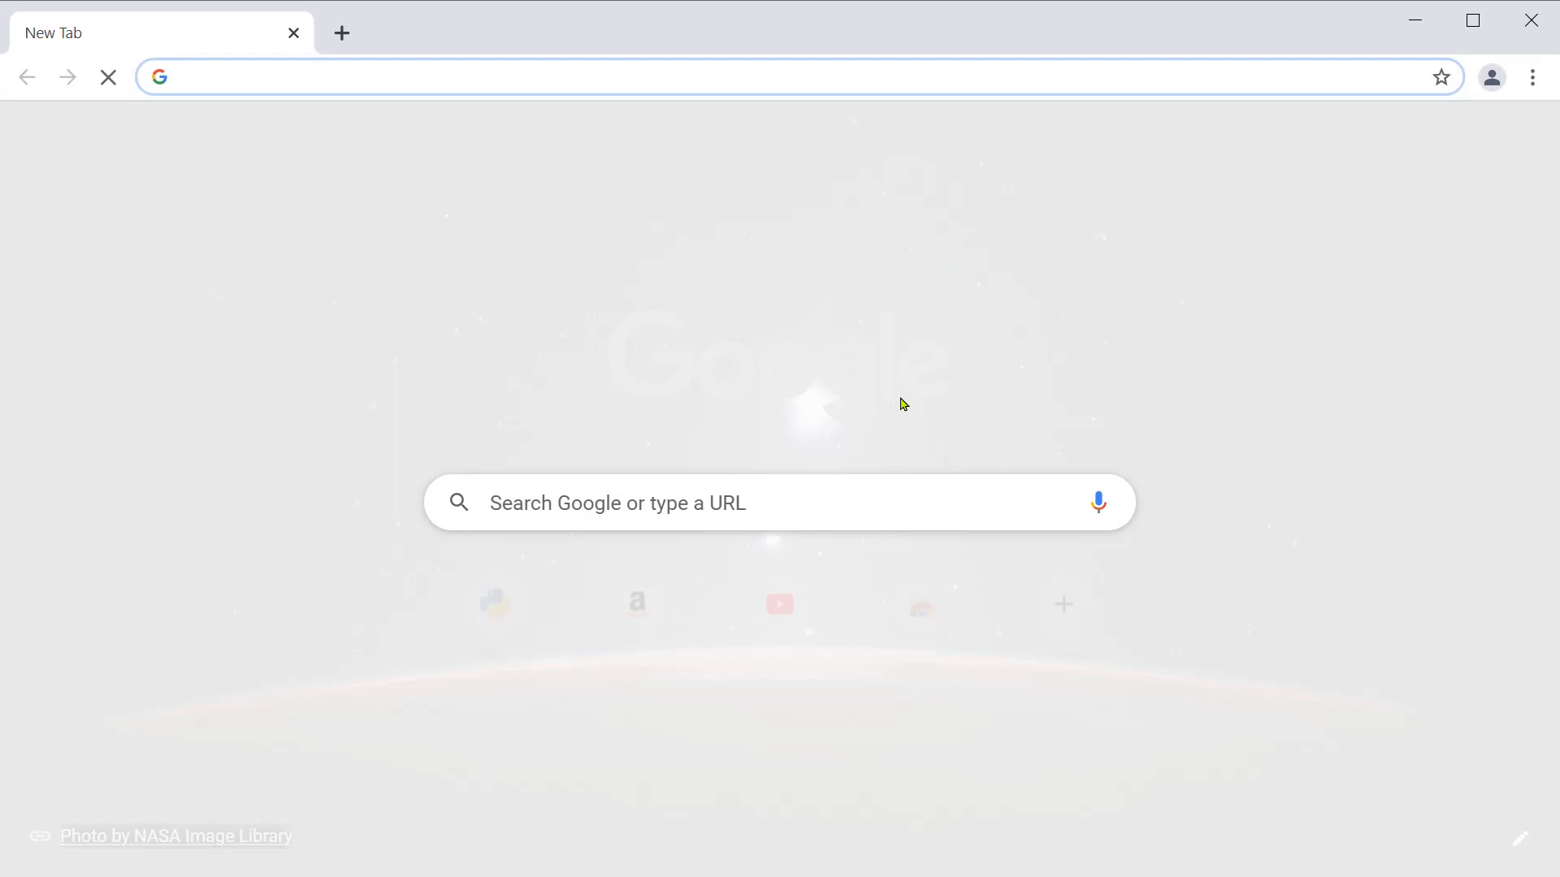
# Go to python.org by entering 'python' in the new tab's address bar
pyautogui.write('python.org')
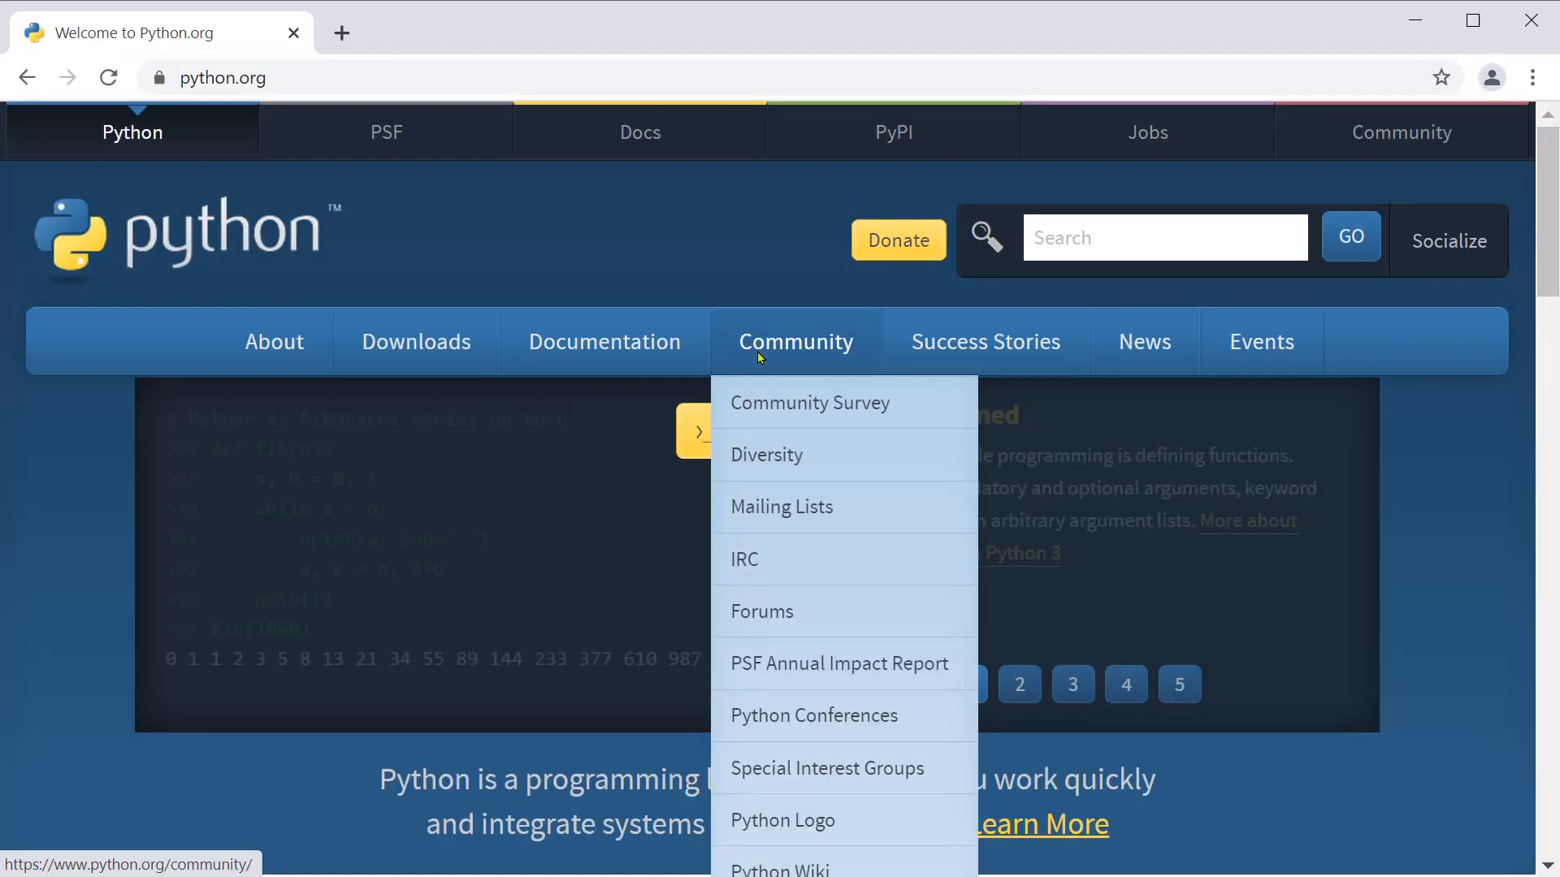
pyautogui.moveTo(1278, 468)
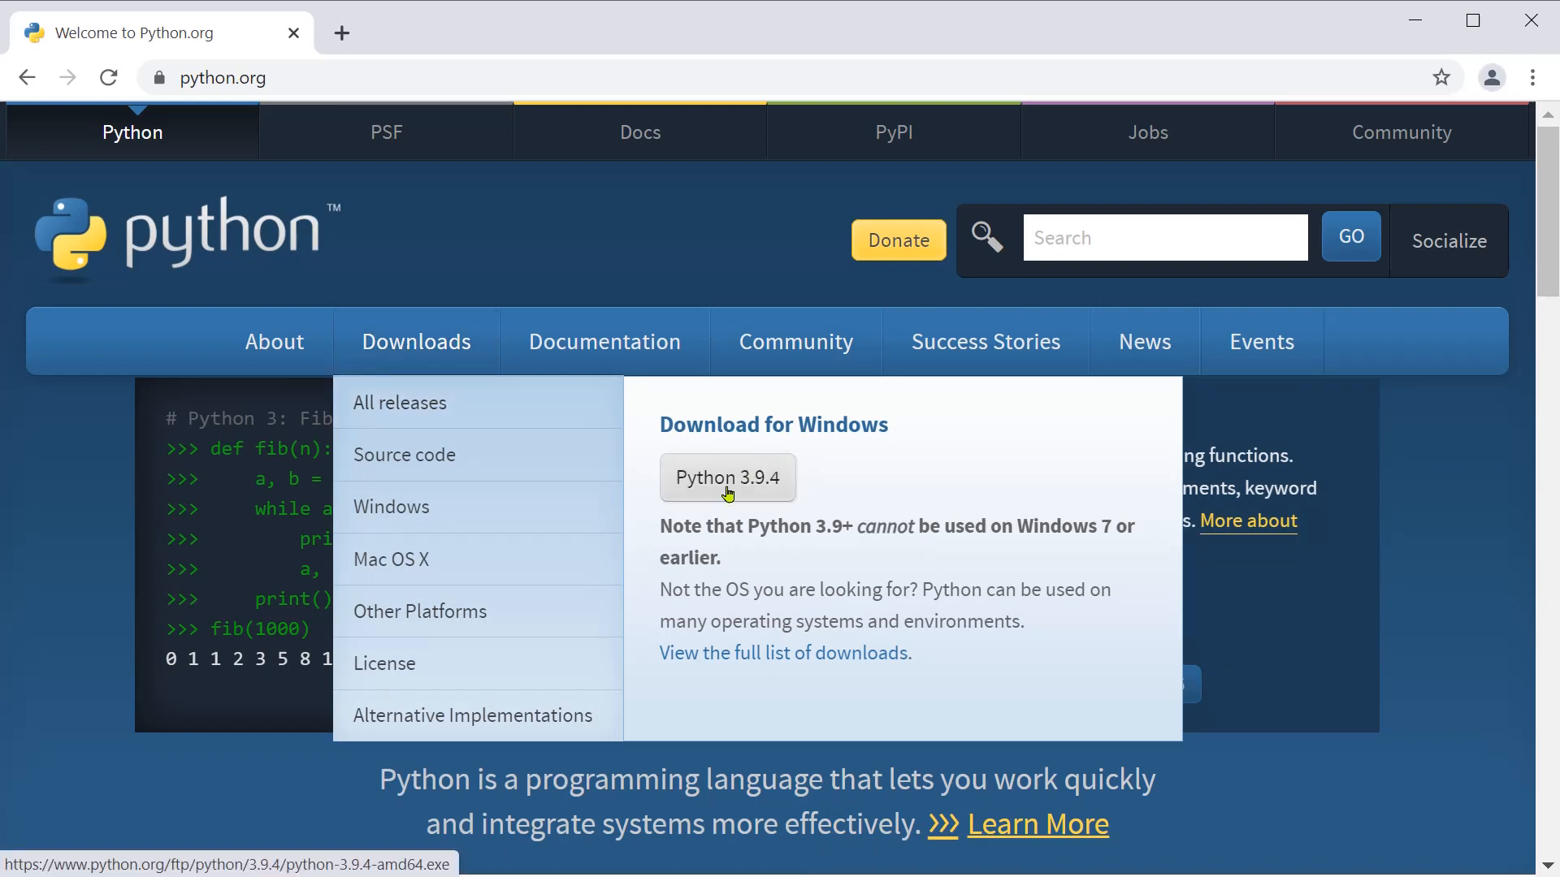
pyautogui.moveTo(696, 497)
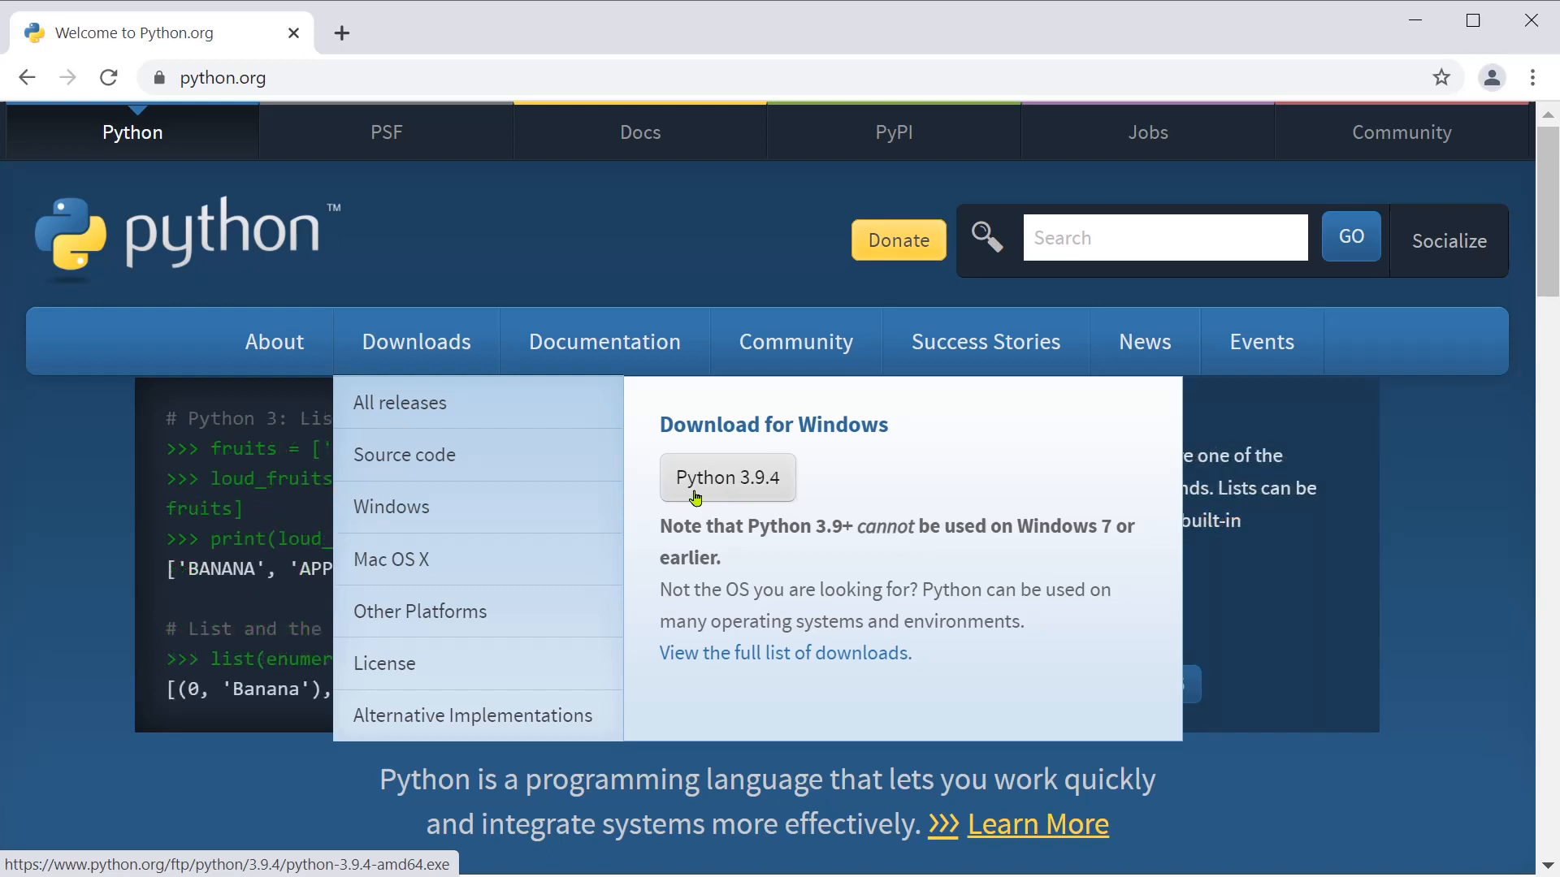
pyautogui.moveTo(457, 507)
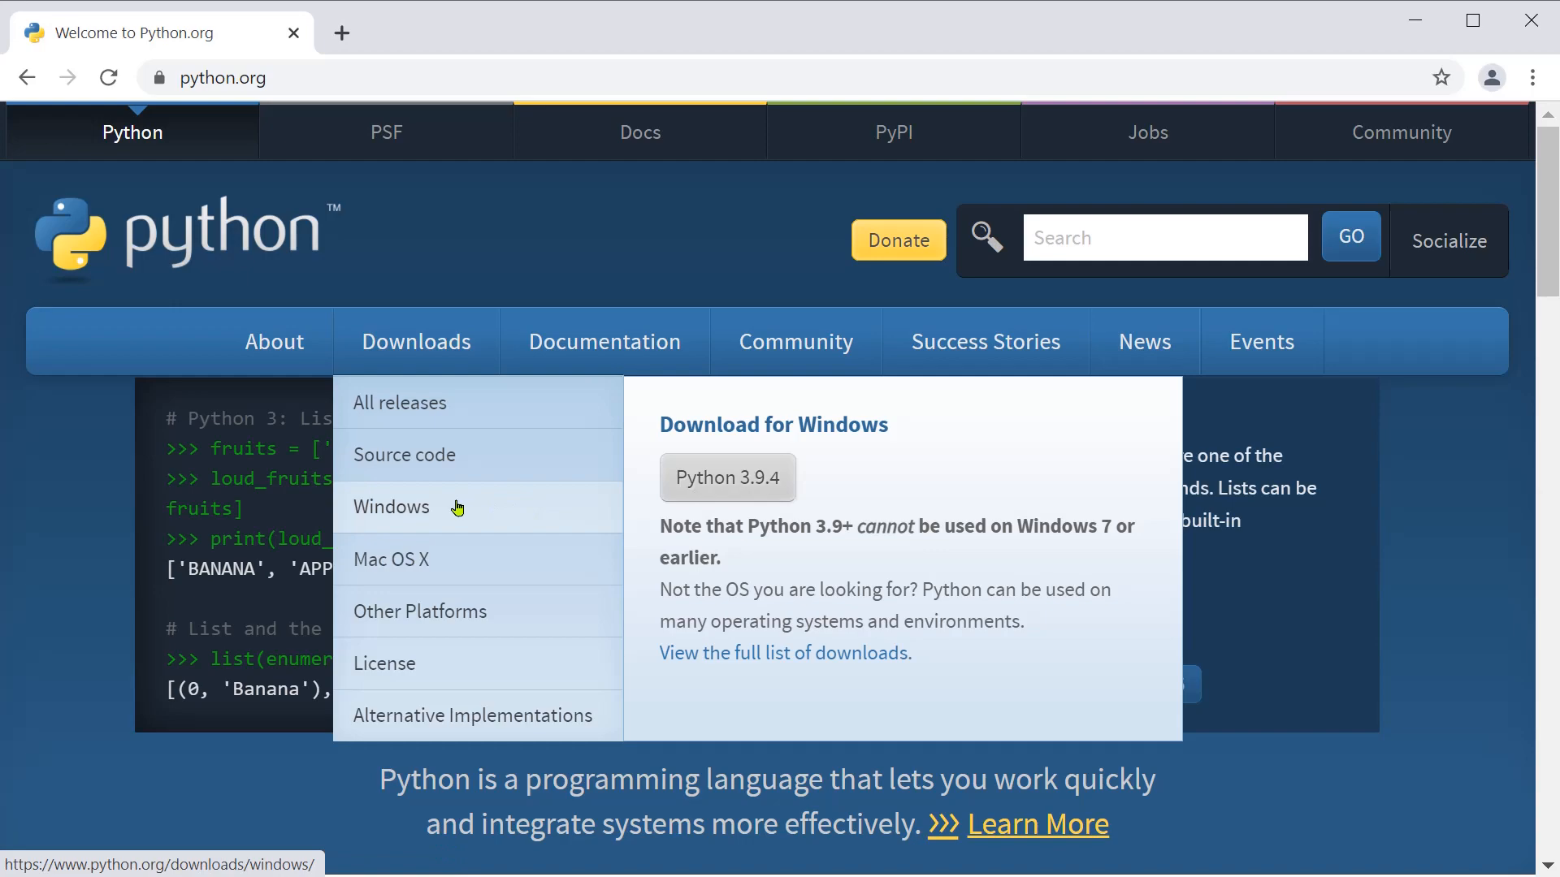
# Open the Python Releases for Windows page from the Downloads menu and scroll the list
pyautogui.click(390, 507)
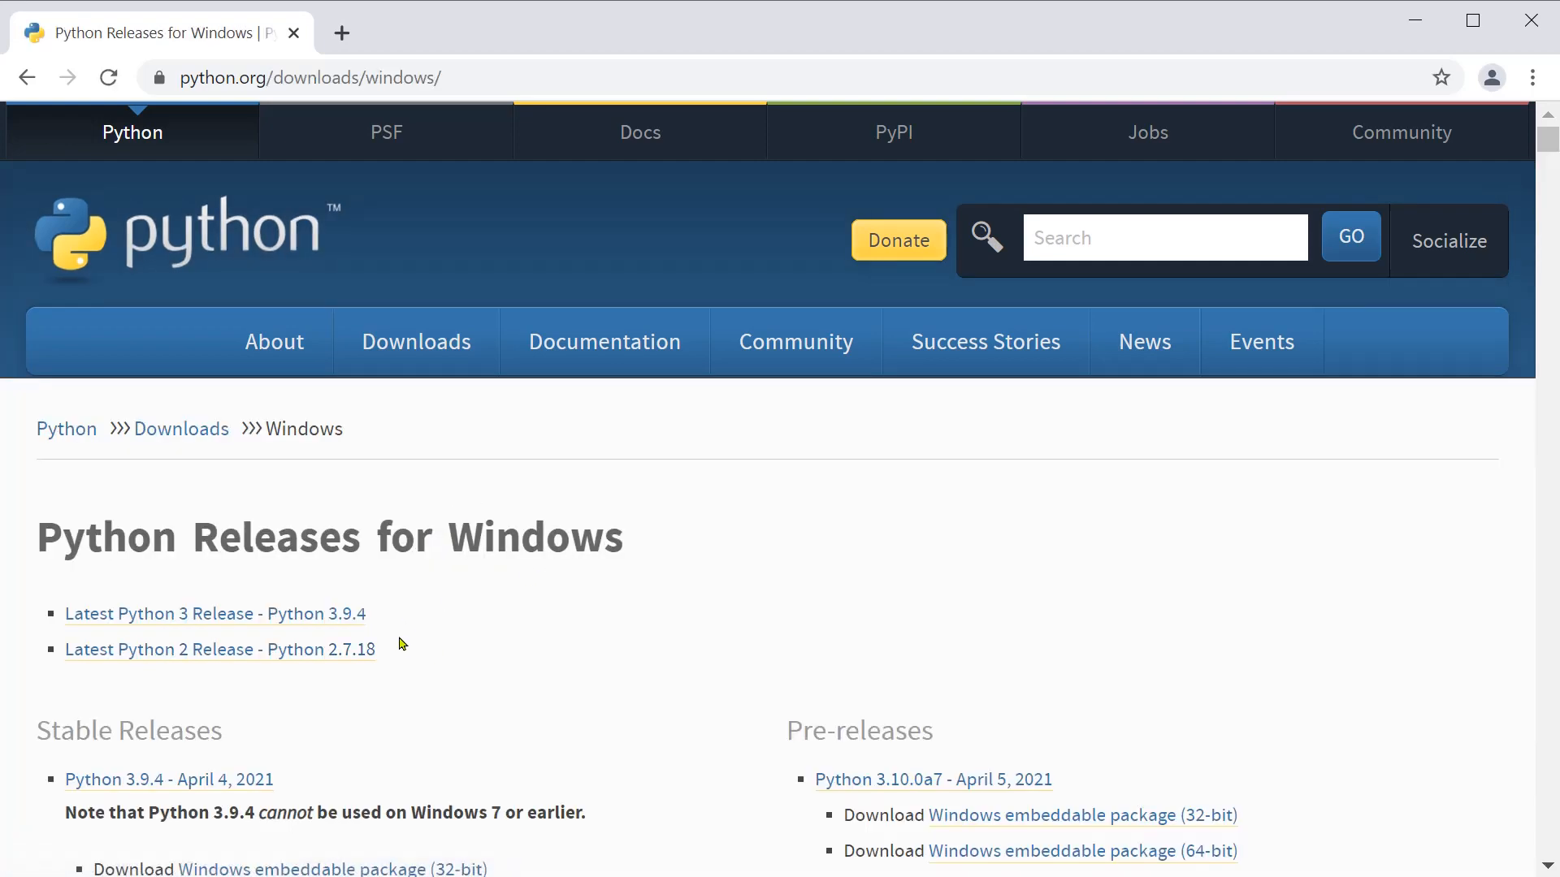
pyautogui.scroll(-3)
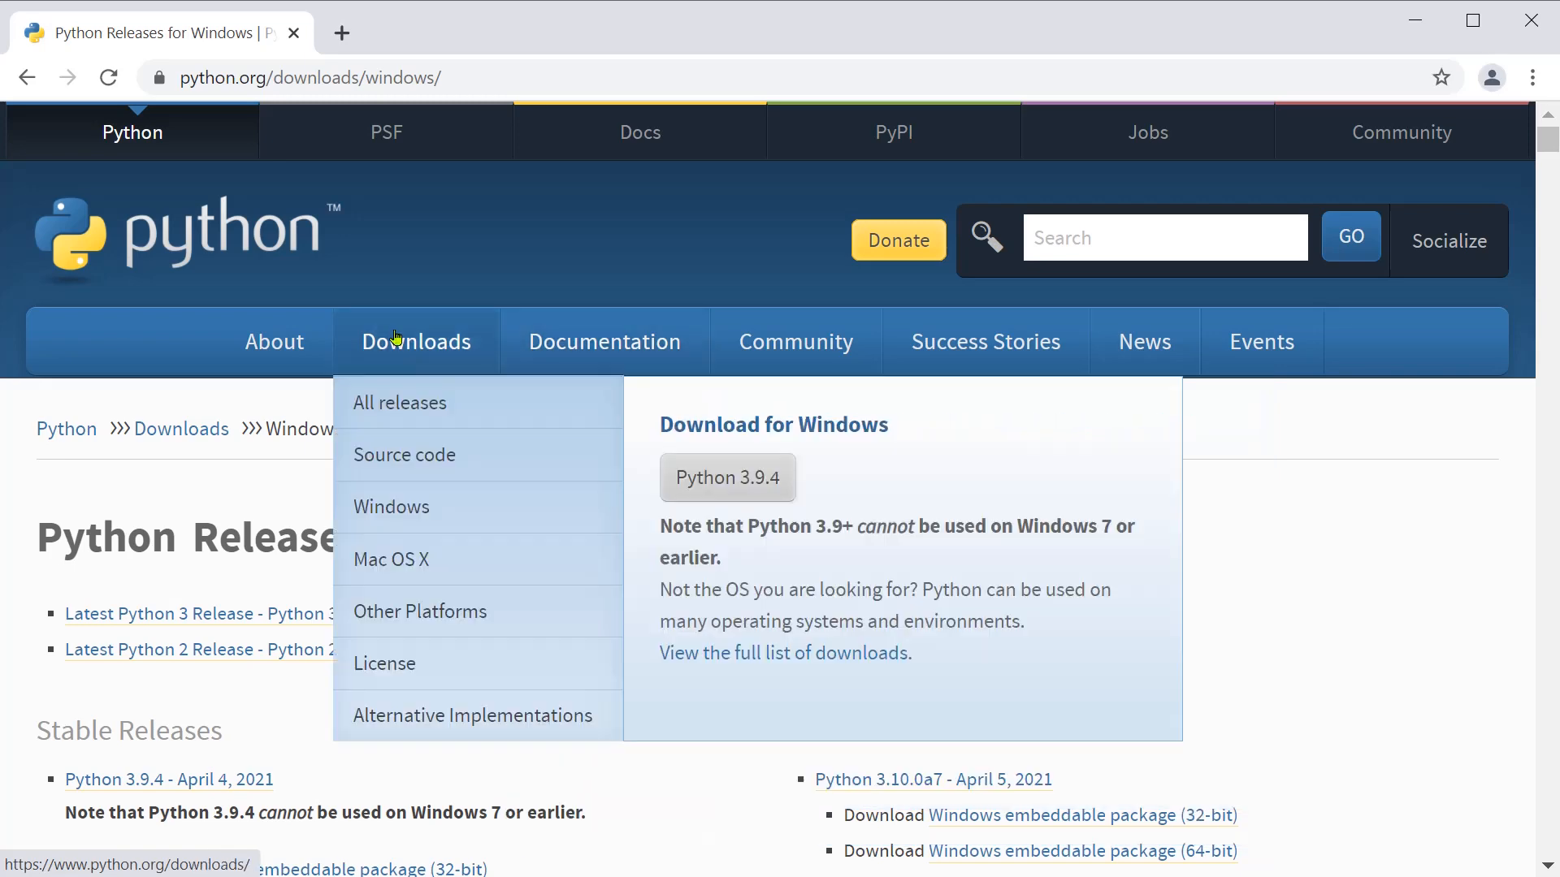
pyautogui.moveTo(727, 479)
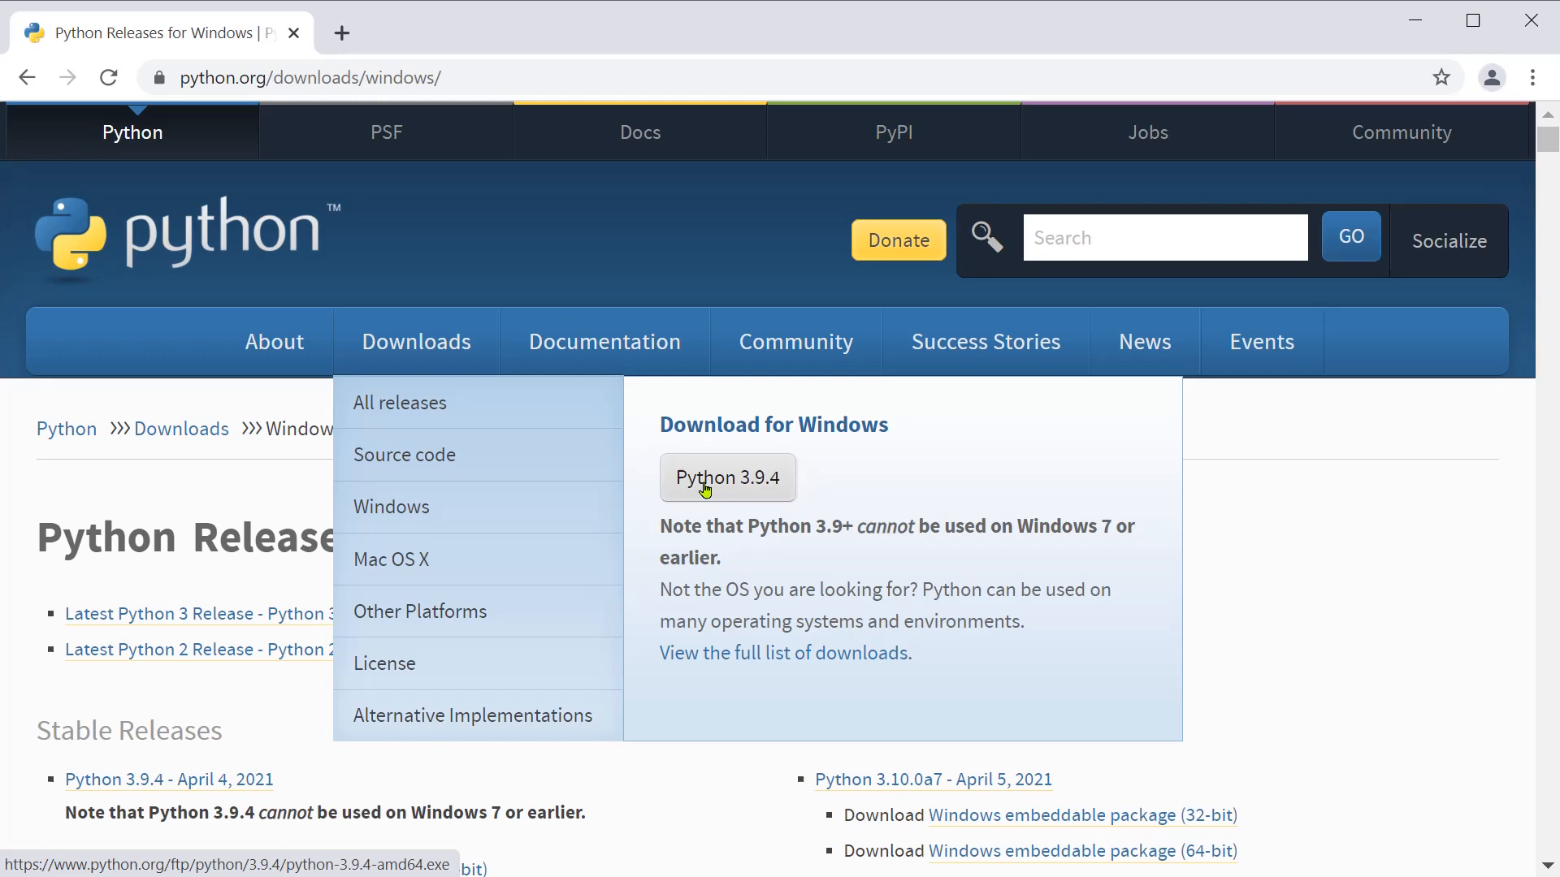
# Download the Python 3.9.4 Windows installer, python-3.9.4-amd64.exe, from the Downloads menu
pyautogui.click(727, 478)
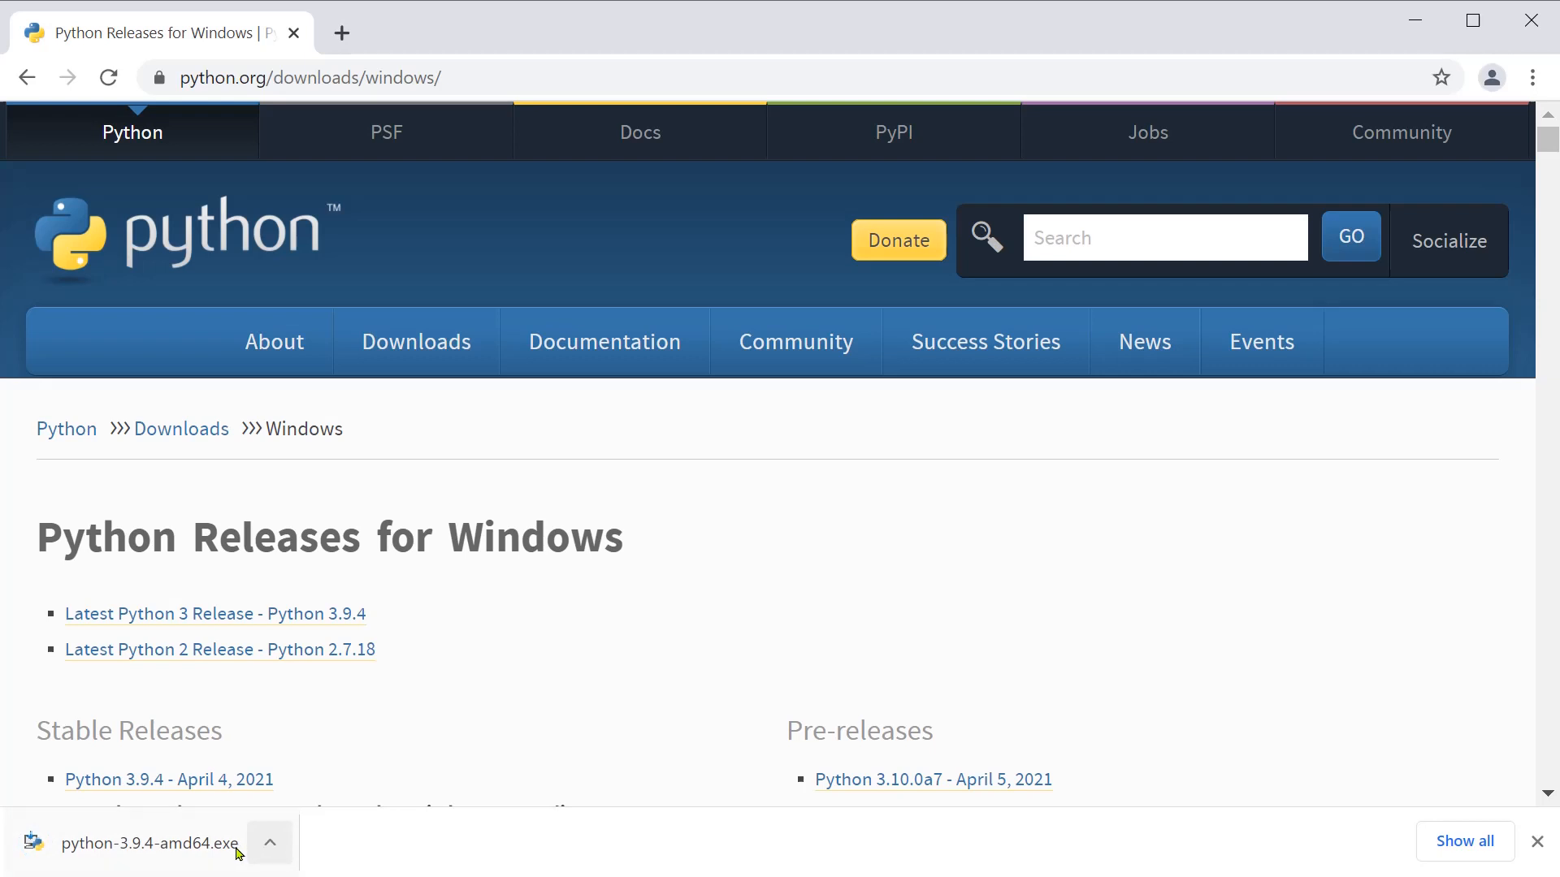
# Show the downloaded python-3.9.4-amd64.exe in its Downloads folder from the download bar
pyautogui.click(269, 842)
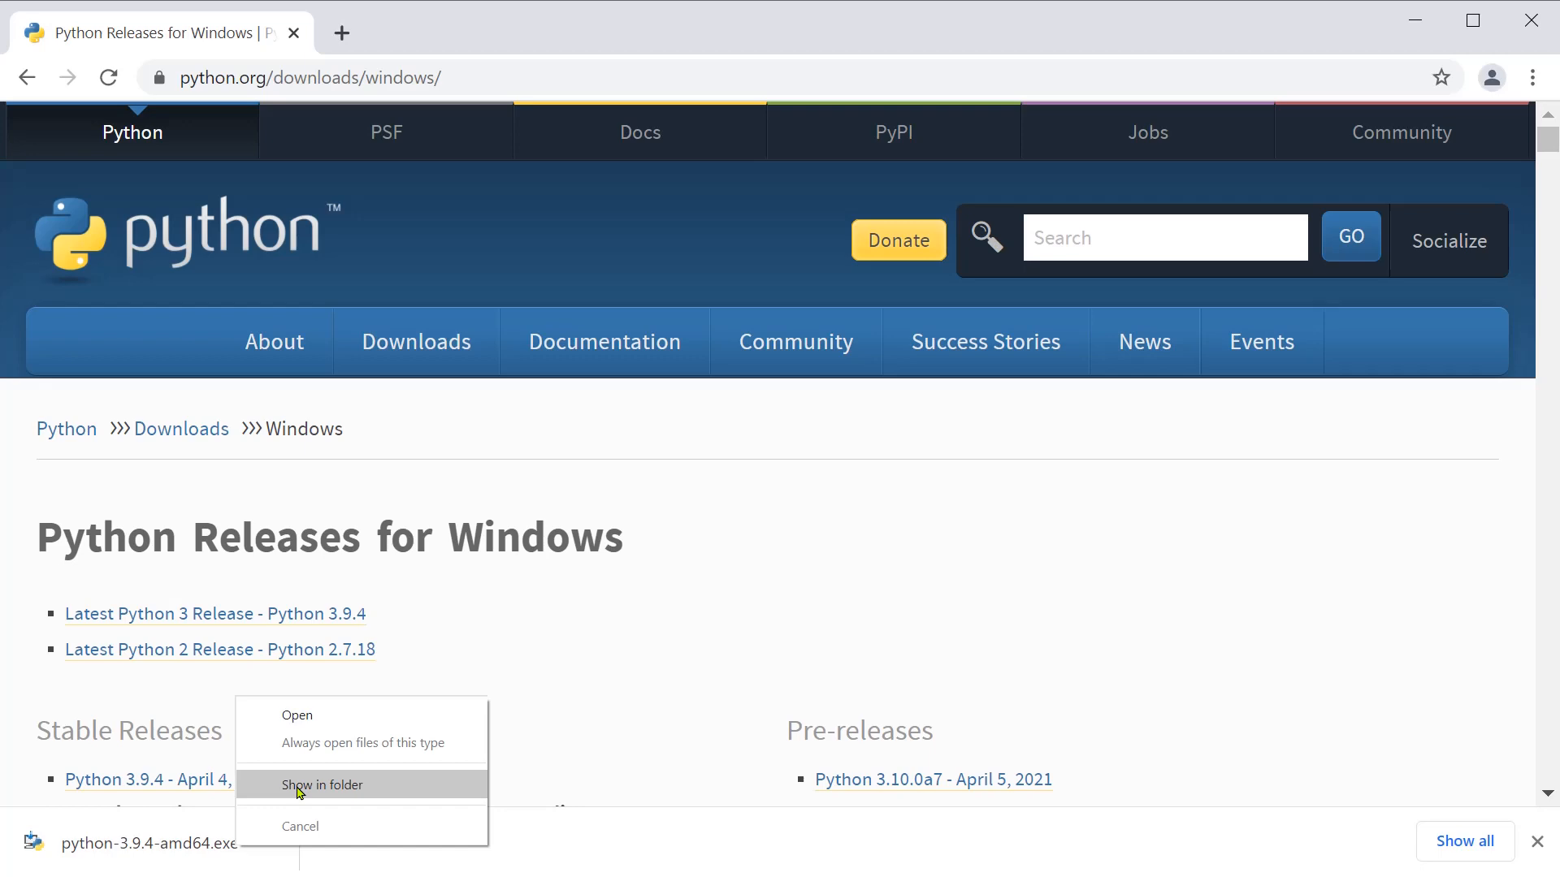
pyautogui.click(322, 785)
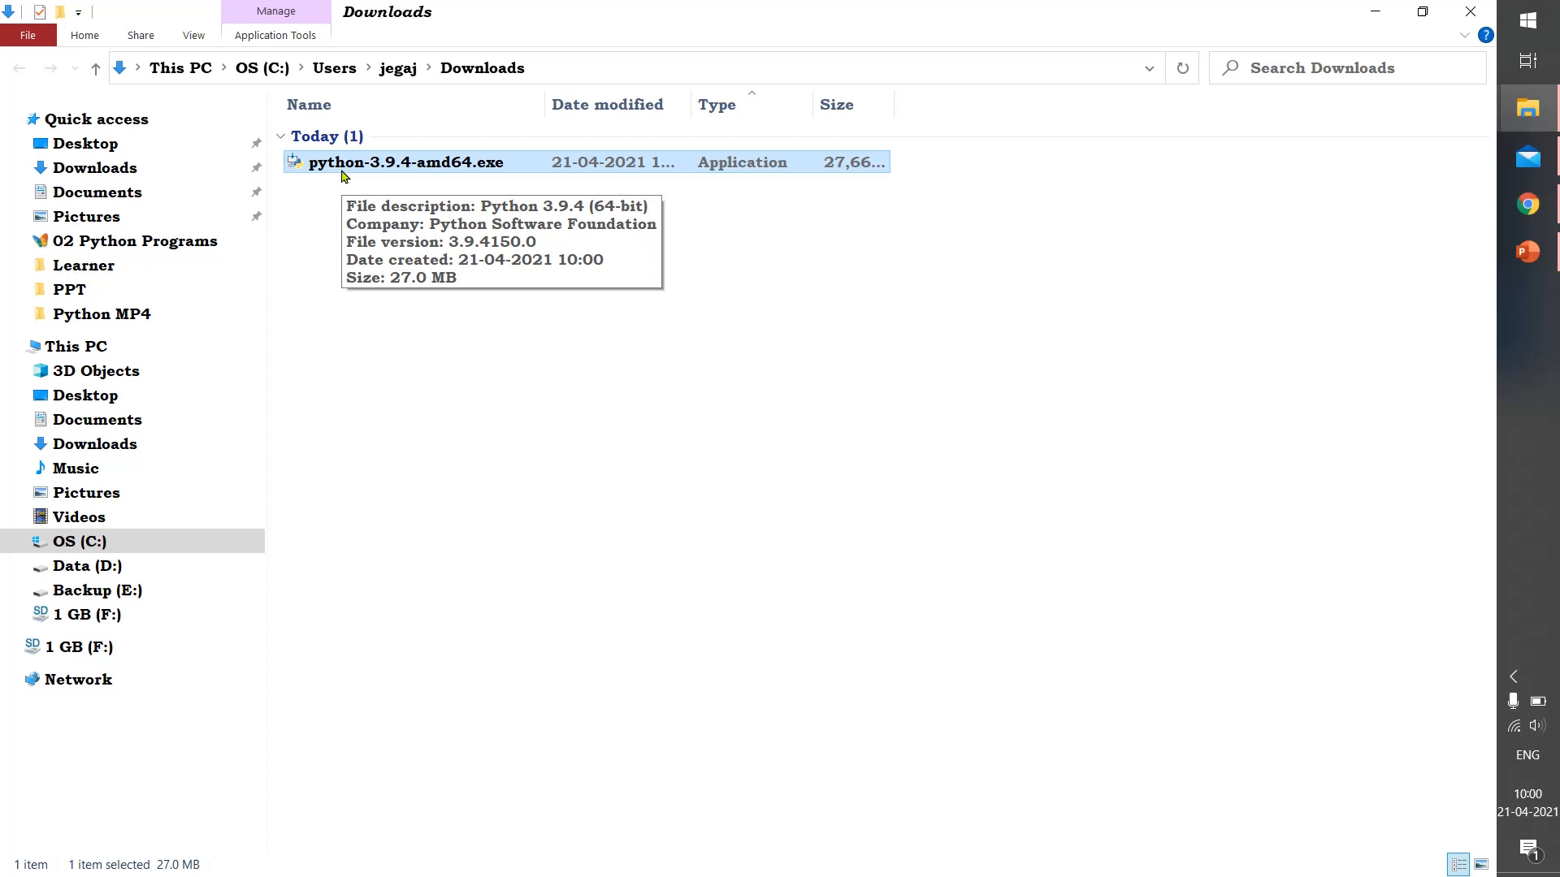
# Launch python-3.9.4-amd64.exe from the Downloads folder
pyautogui.doubleClick(408, 161)
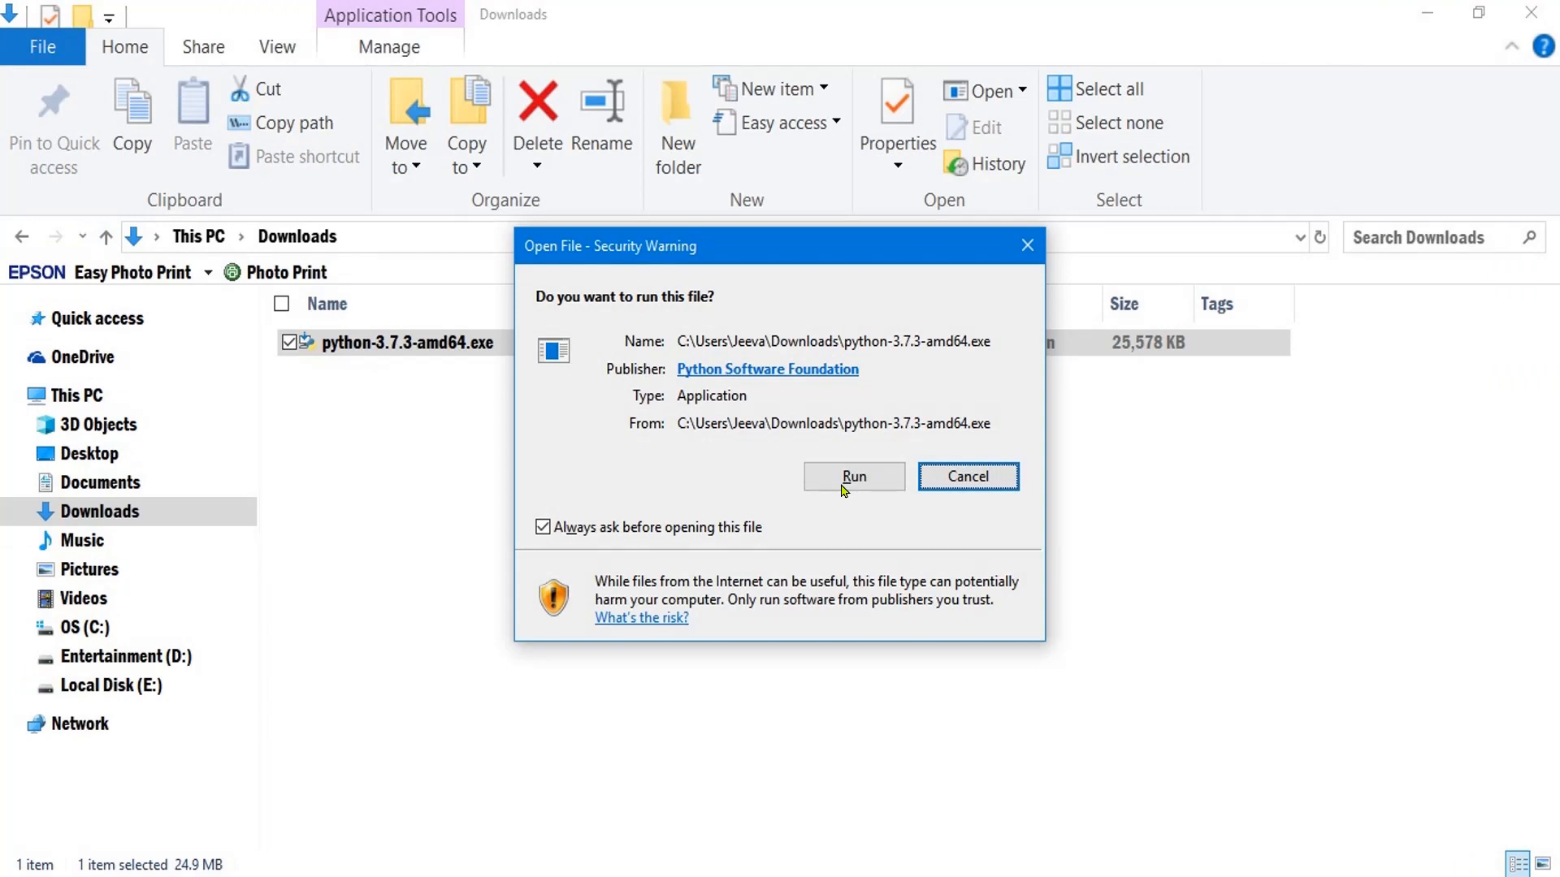
# Run the installer with Install Now, close setup, then search Start for 'cmd'
pyautogui.click(854, 475)
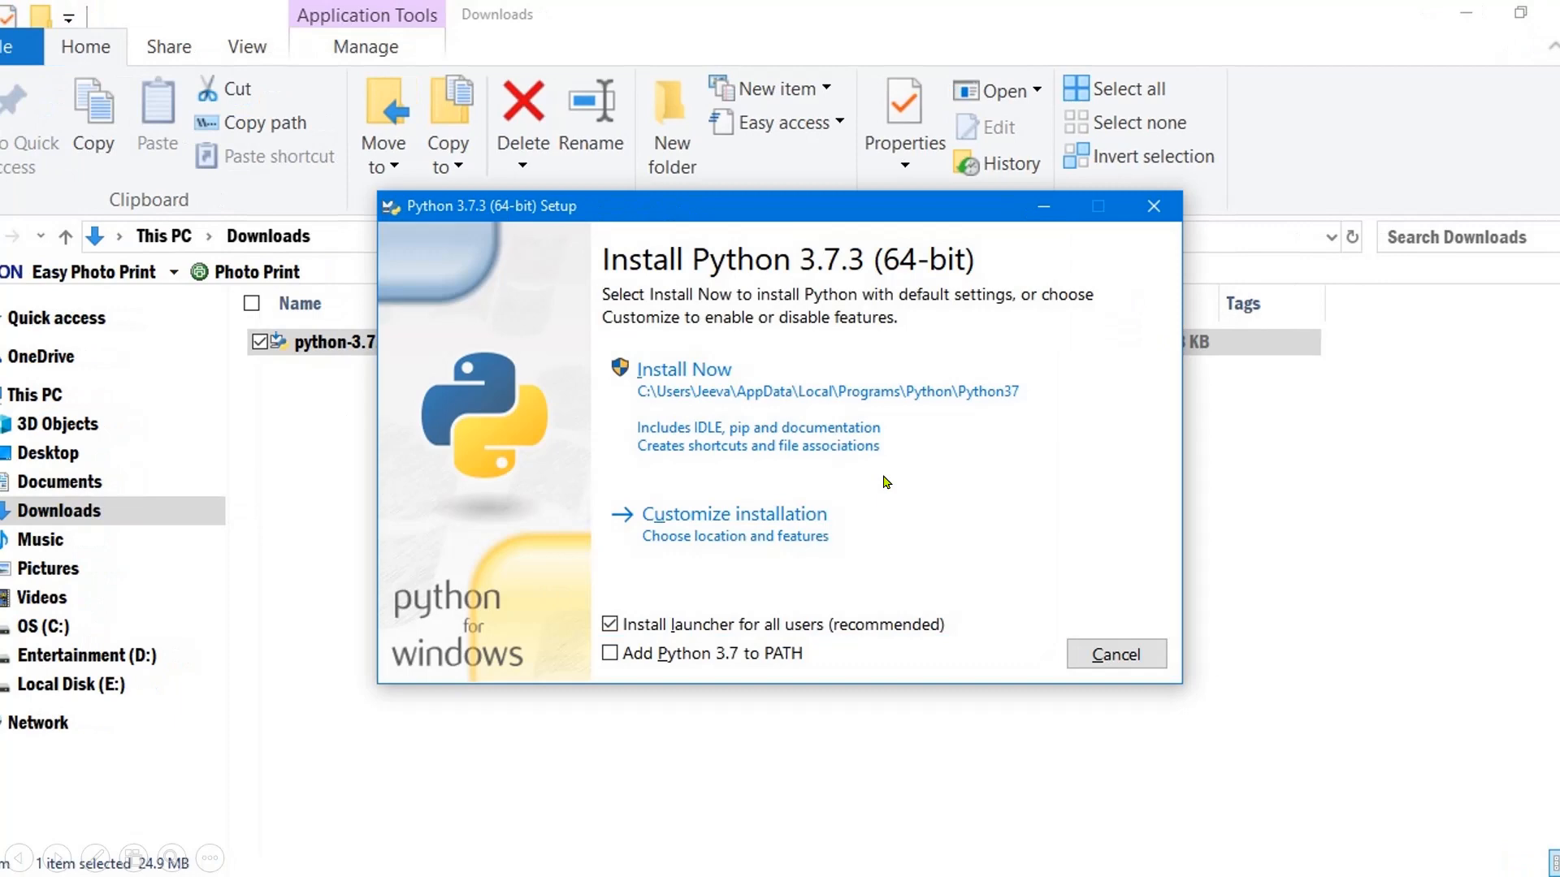
pyautogui.moveTo(839, 585)
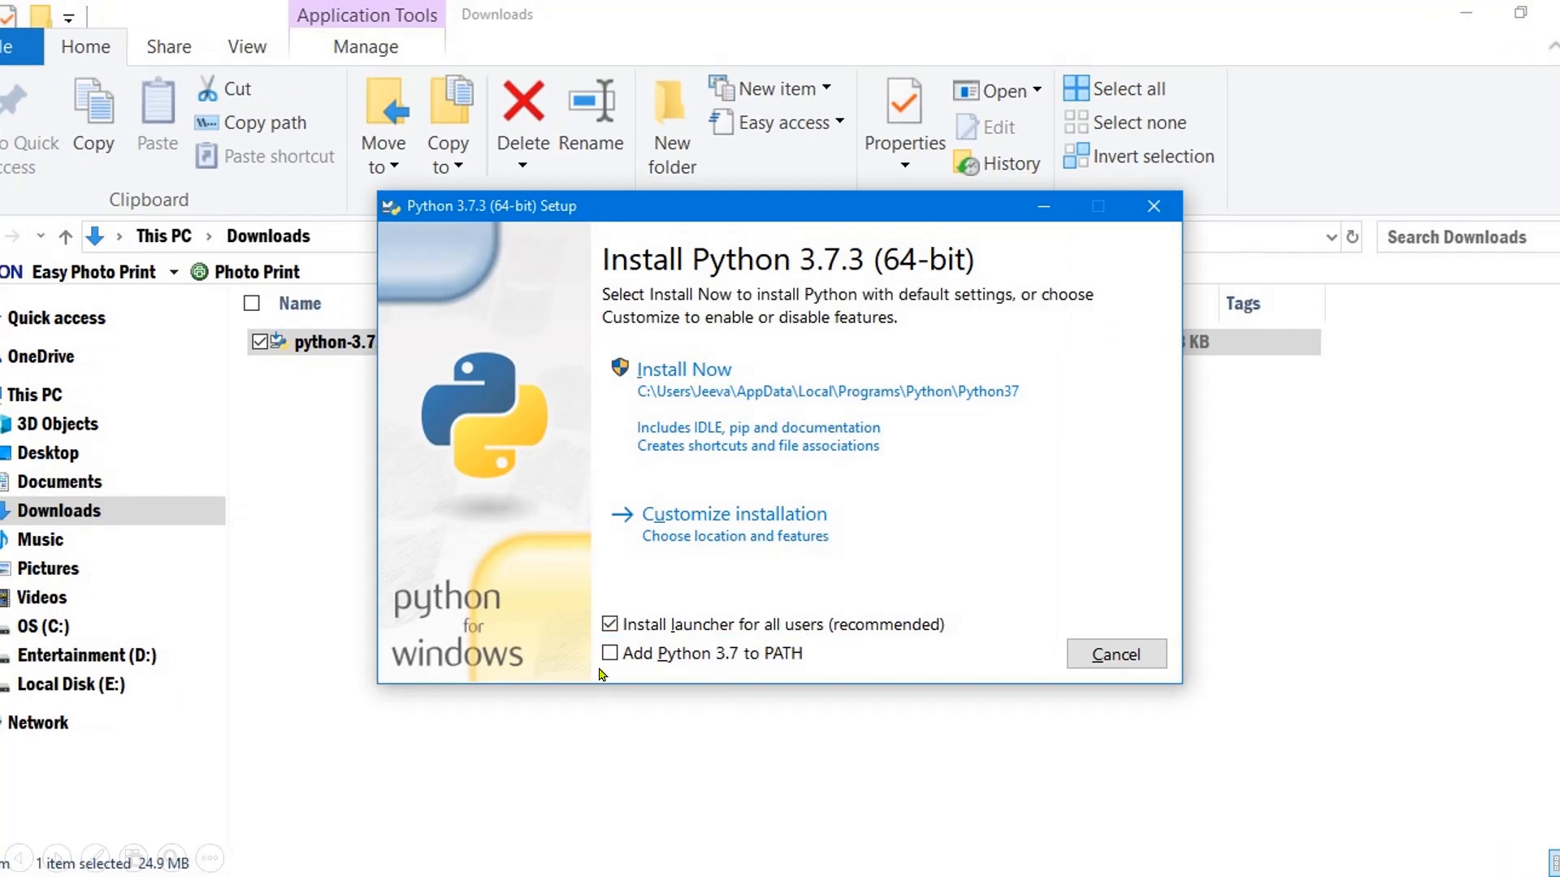
pyautogui.moveTo(854, 656)
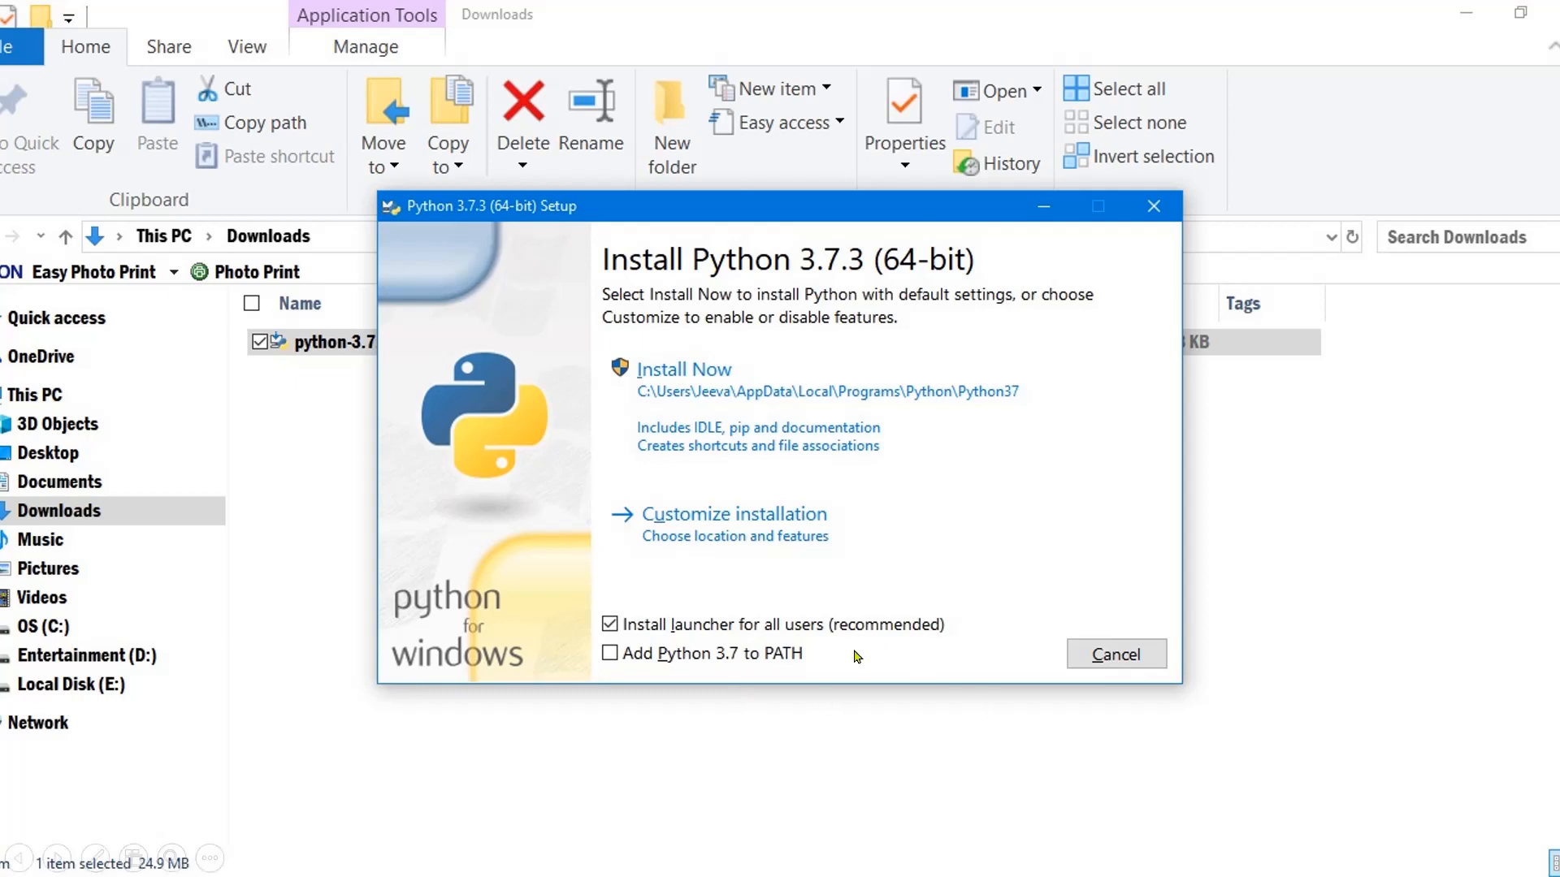
pyautogui.click(683, 369)
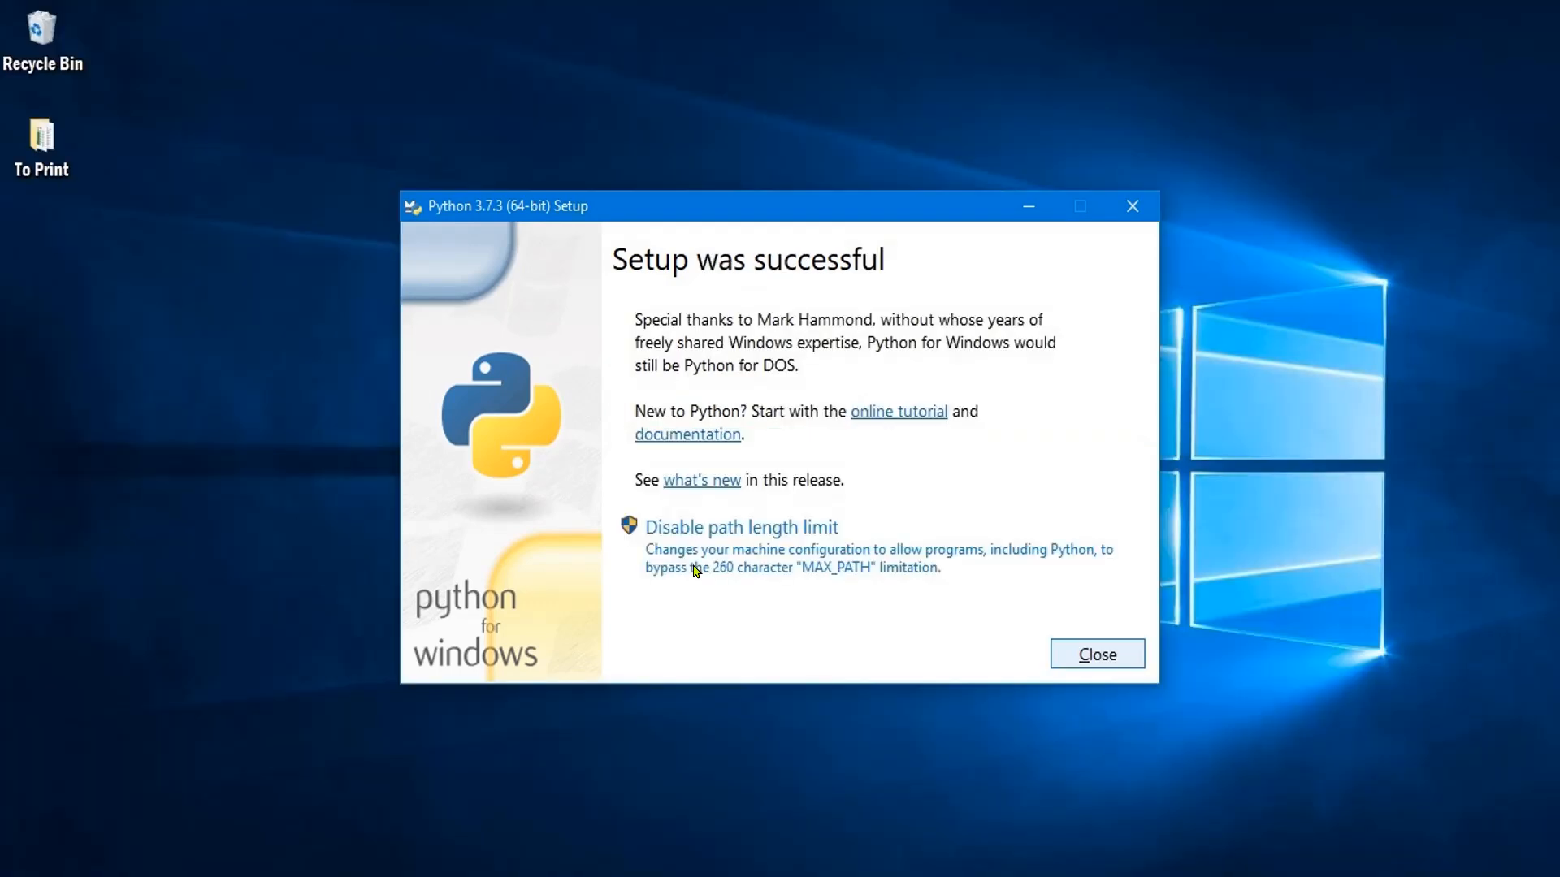
pyautogui.click(1095, 653)
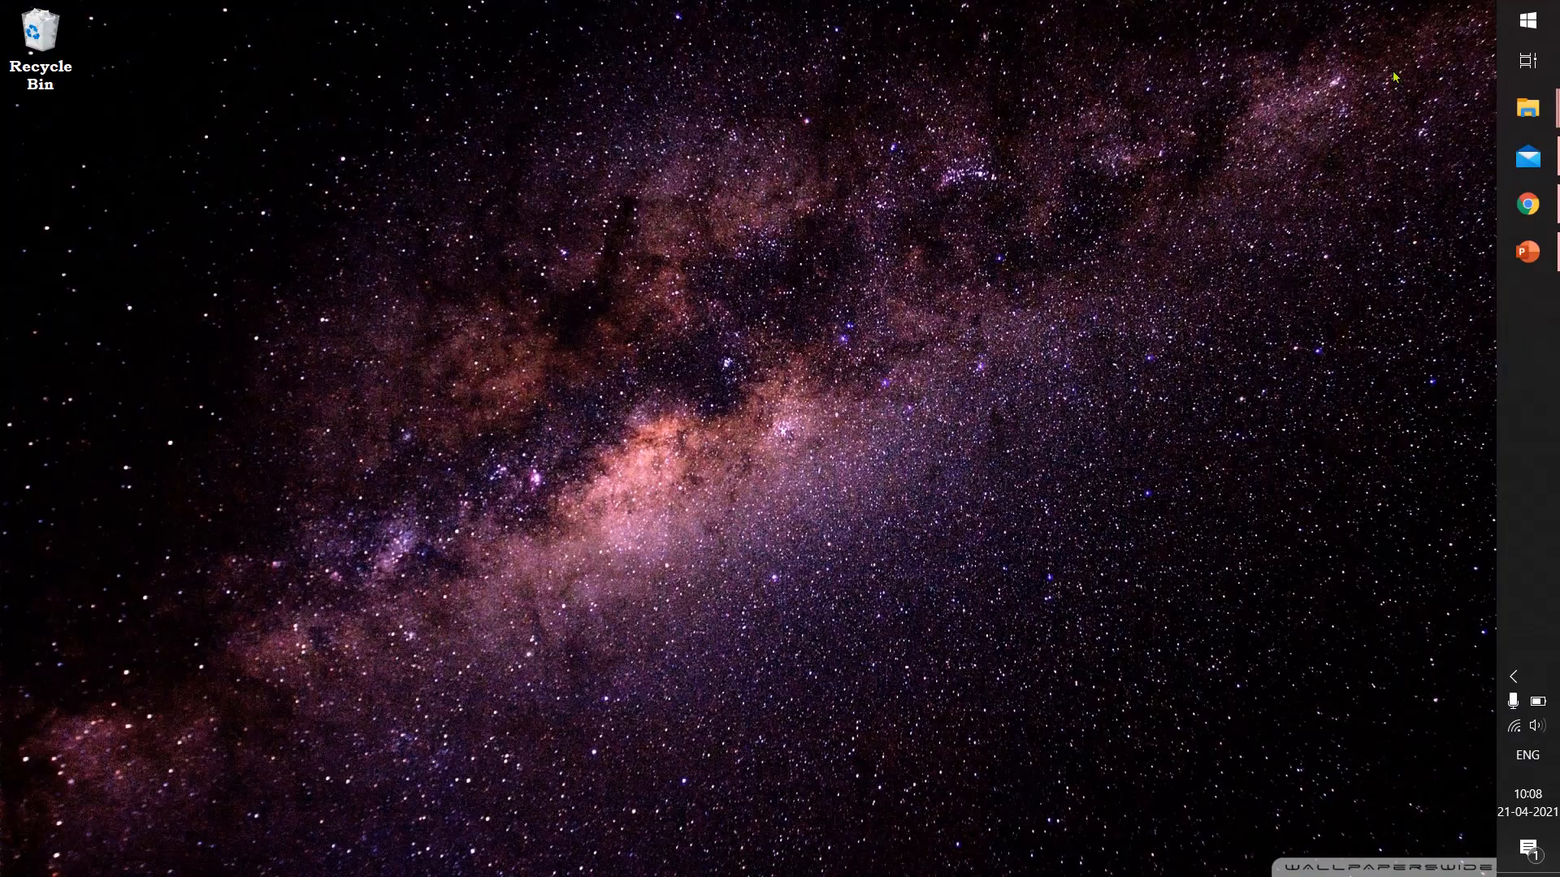
pyautogui.click(1527, 20)
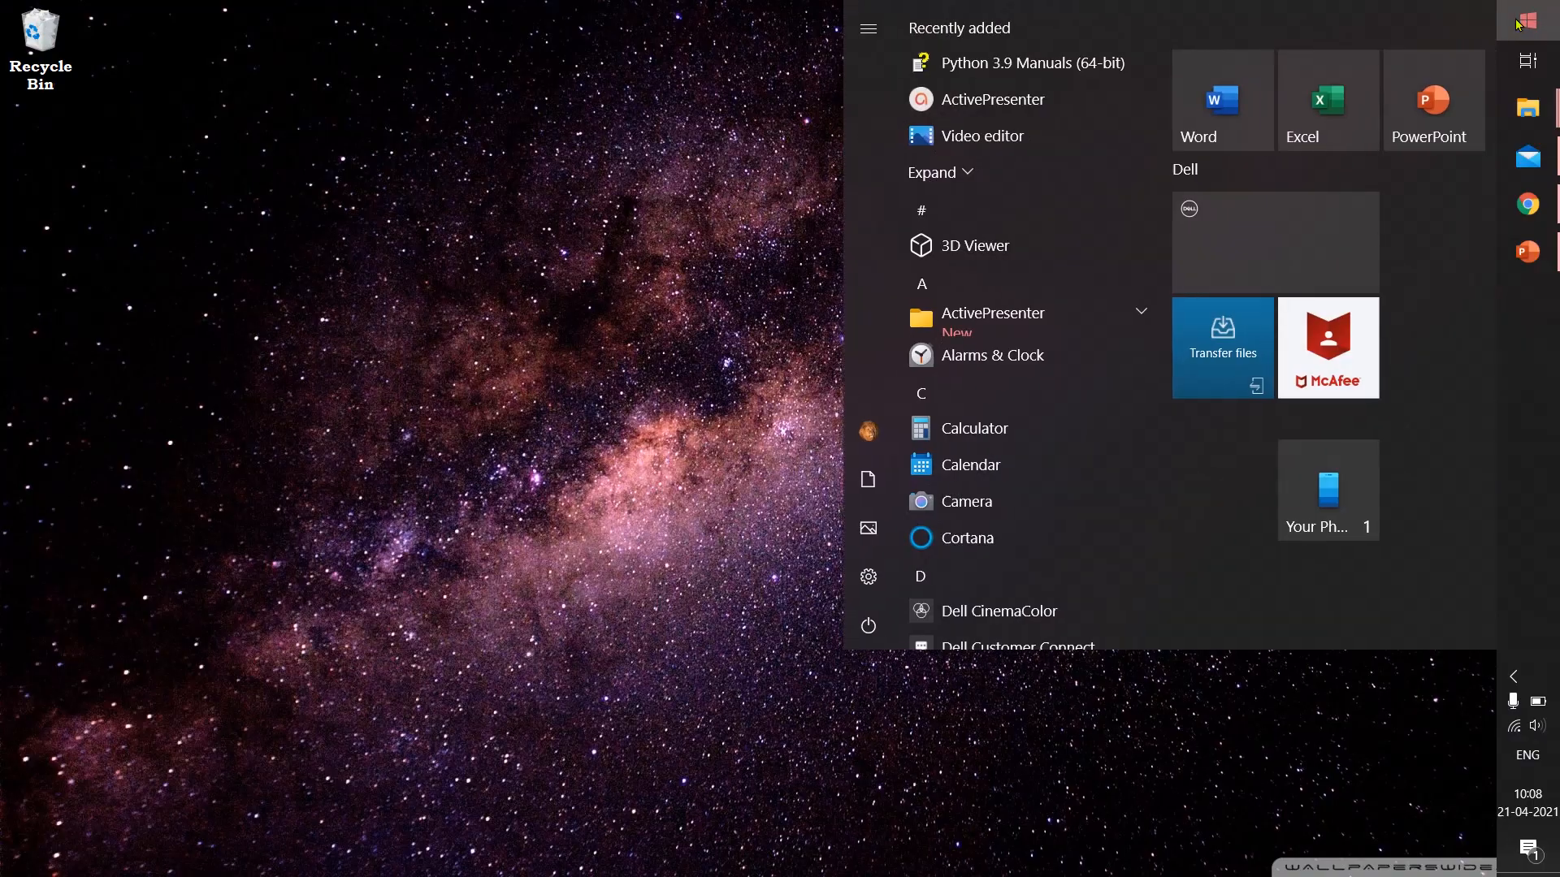
pyautogui.write('cmd')
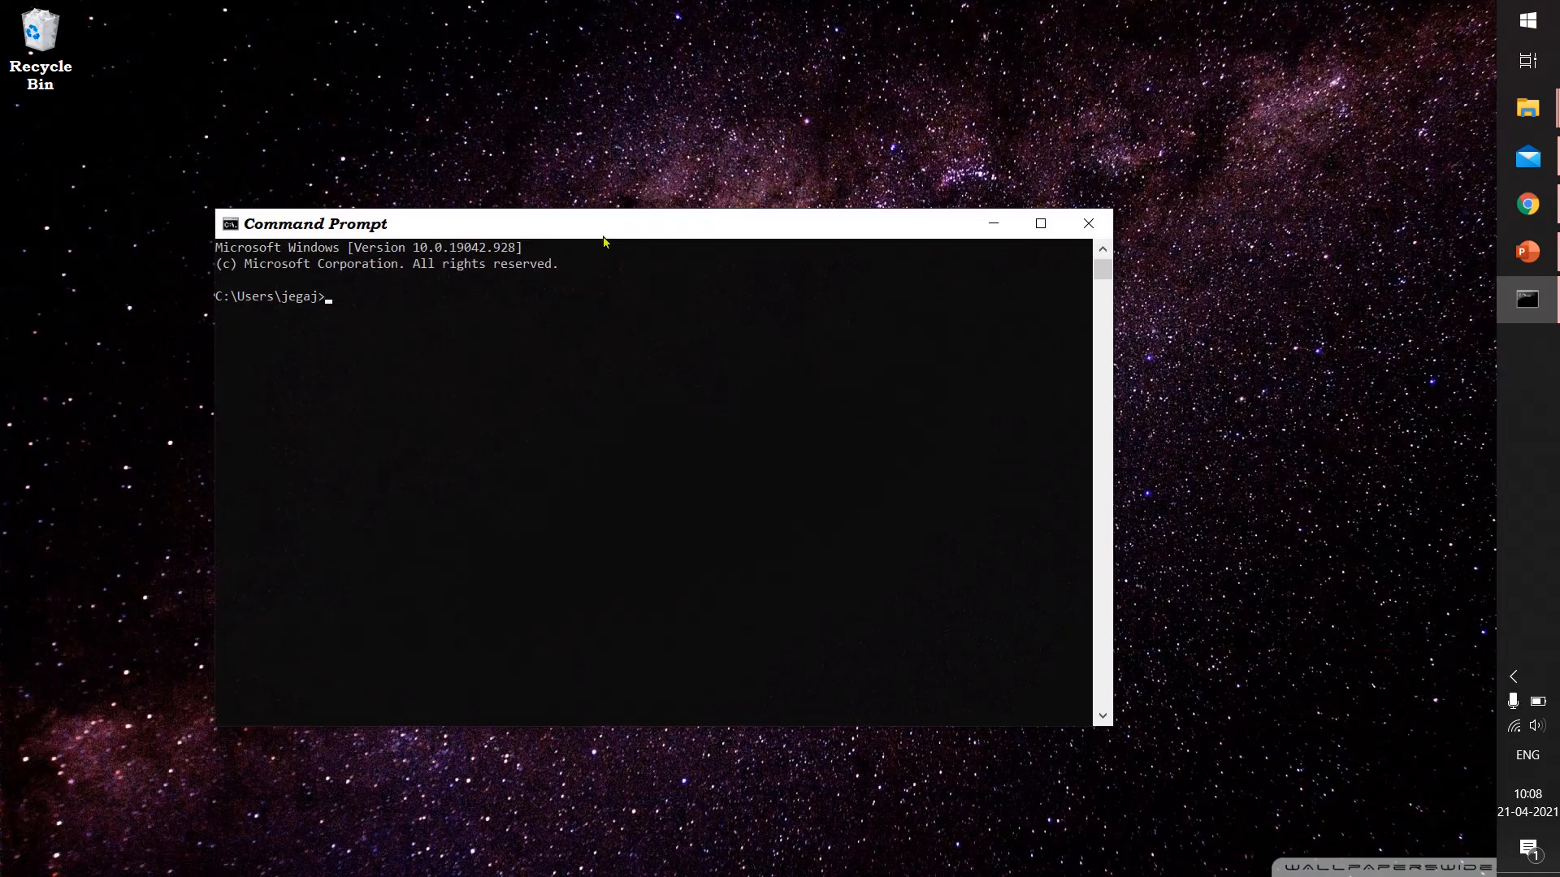
# Maximize Command Prompt and start the Python 3.9.4 interpreter with 'python'
pyautogui.click(1038, 222)
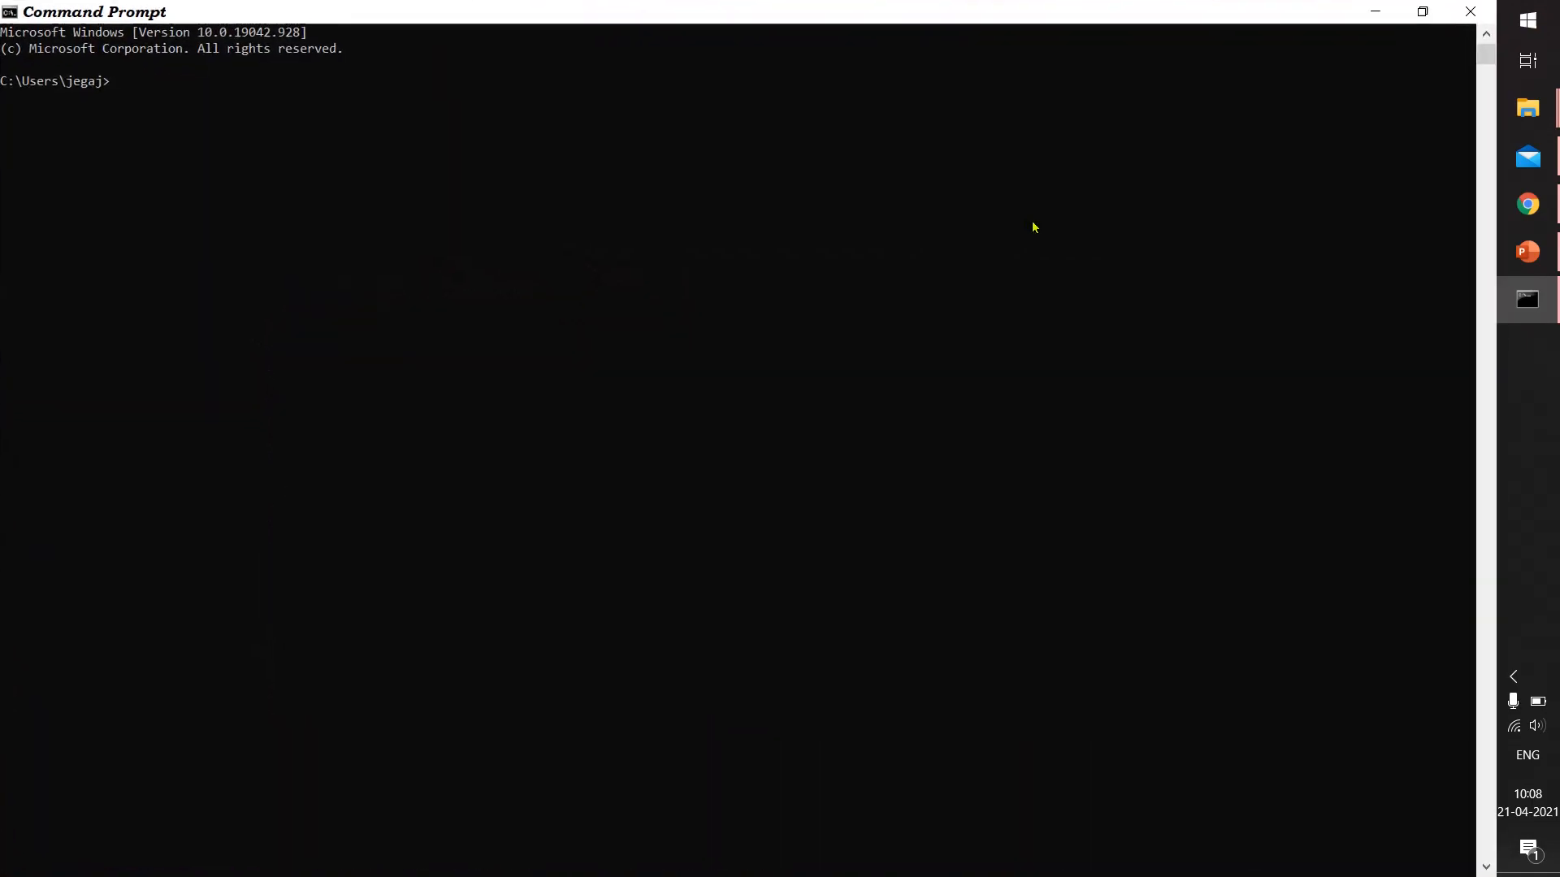
pyautogui.write('python')
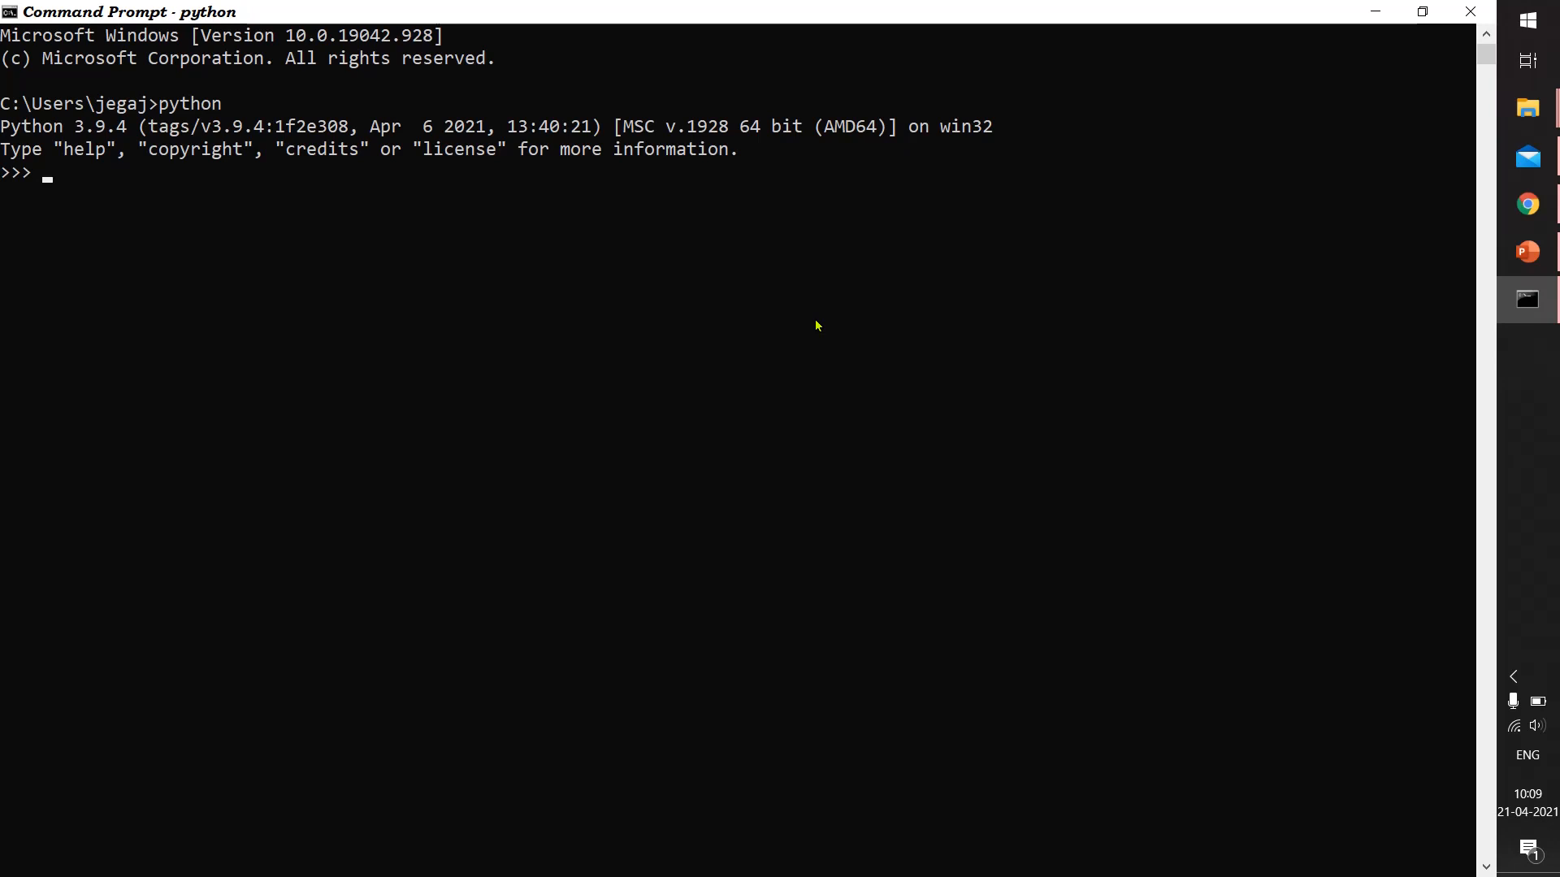
# Enter the number 9 at the Python >>> prompt
pyautogui.write('9')
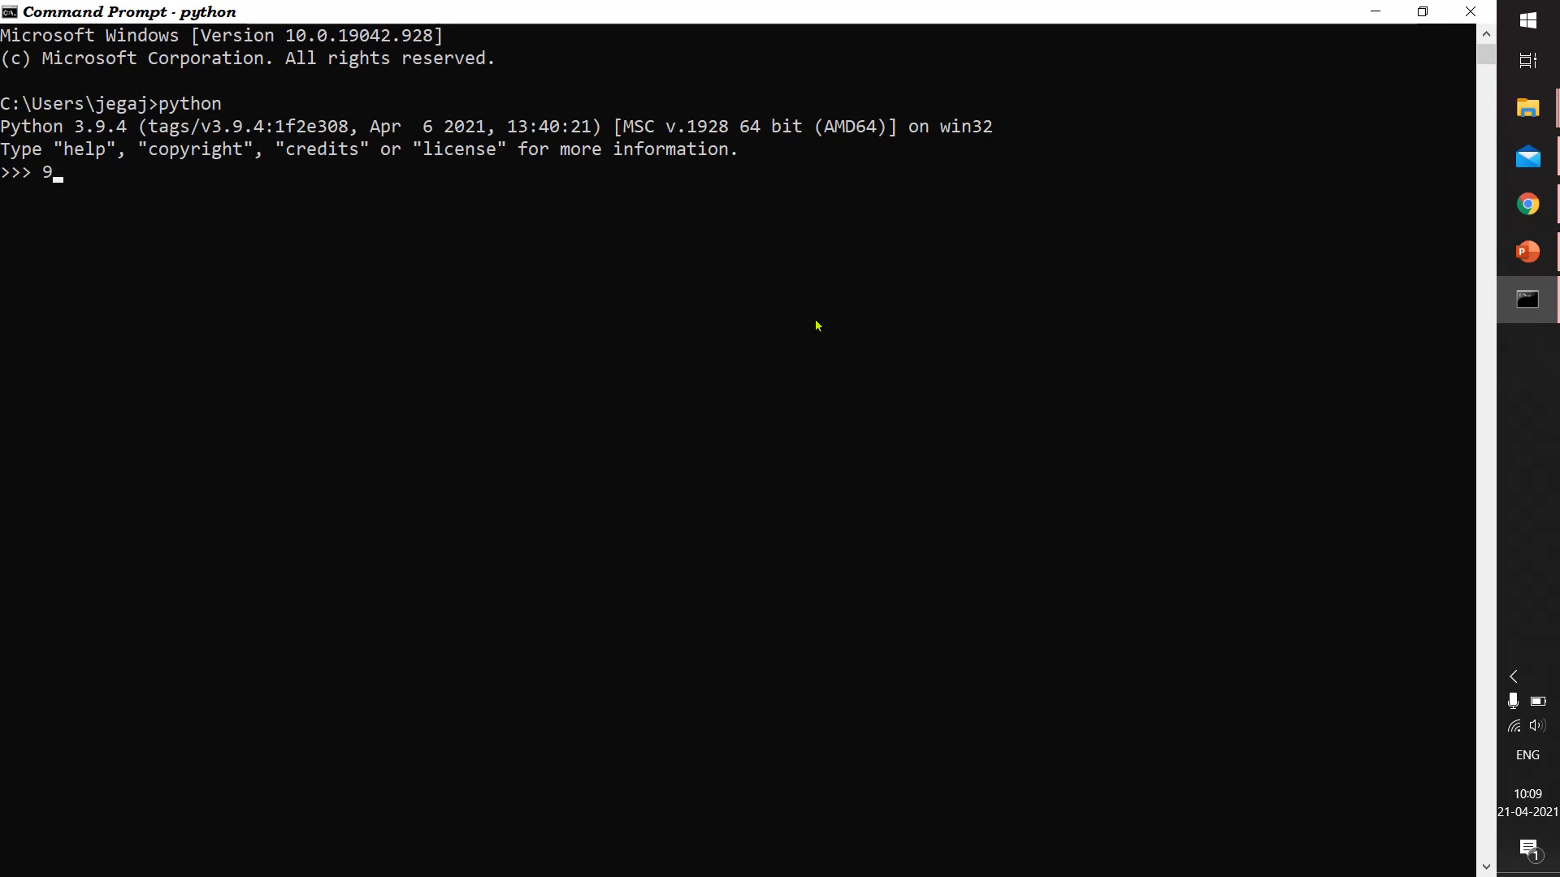